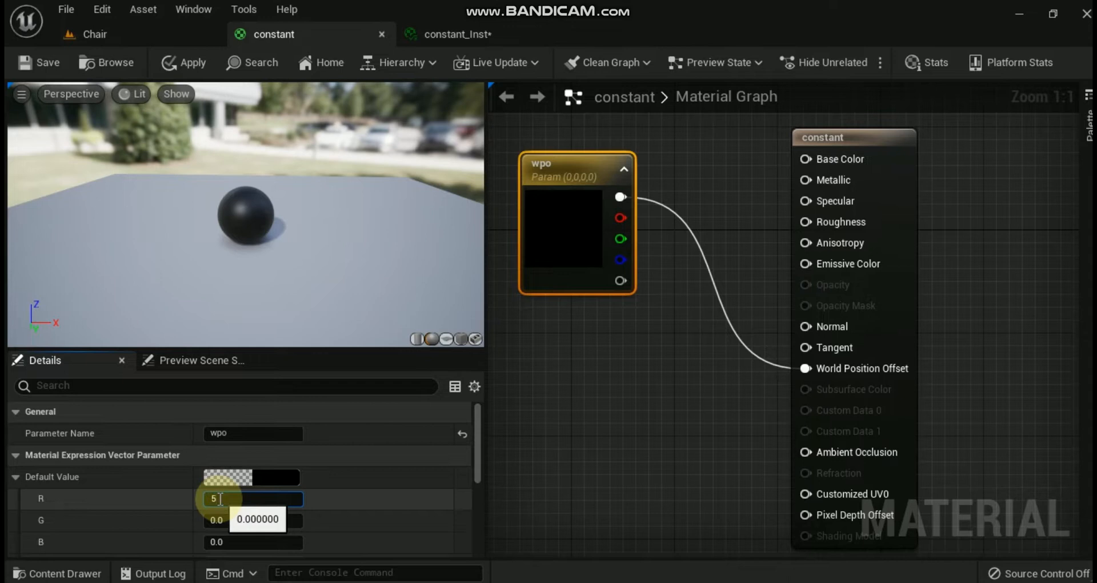
Enter 500 for the R, G and B default values of the wpo parameter.
{"action": "type", "text": "500.0"}
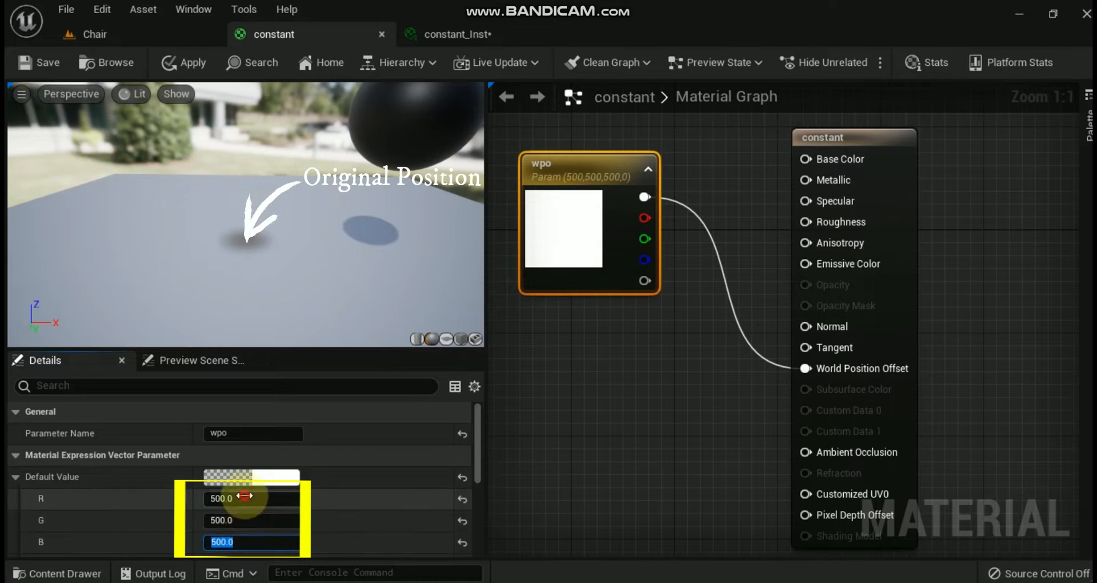
{"action": "type", "text": "-500"}
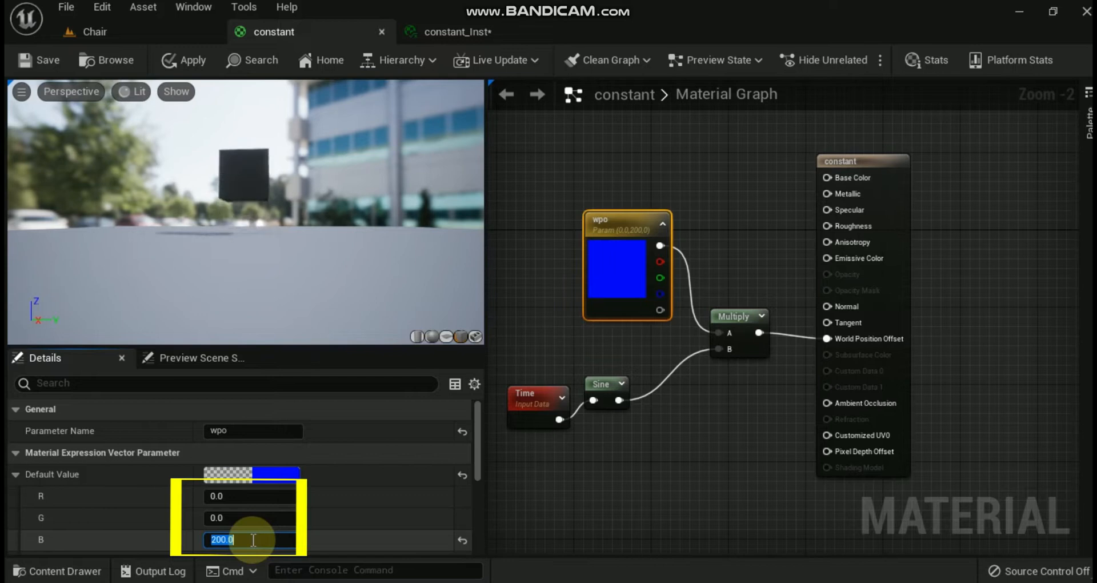
{"action": "mouse_move", "coordinate": [292, 389]}
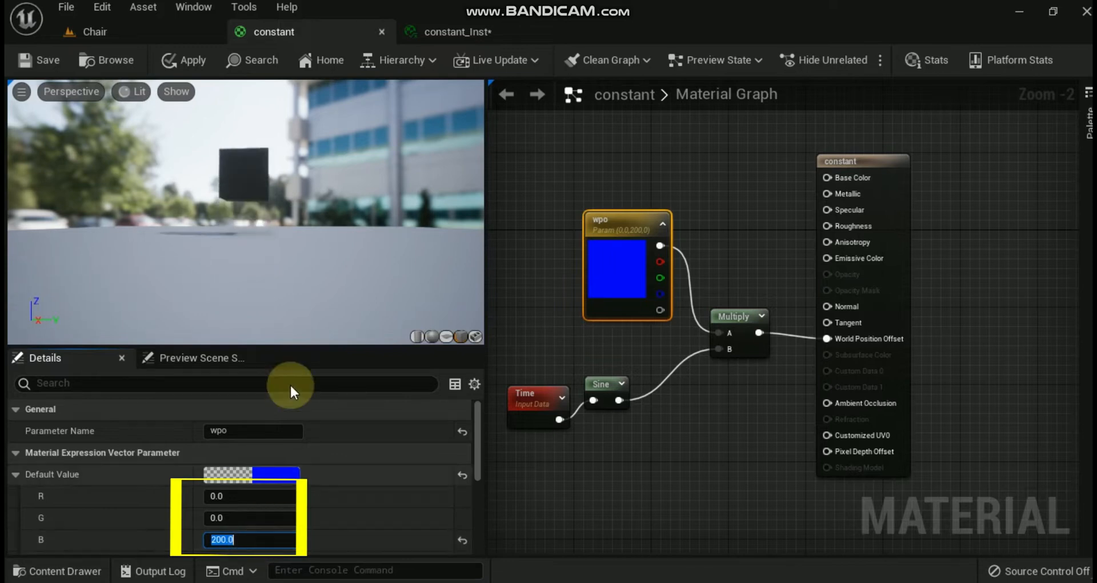
{"action": "mouse_move", "coordinate": [458, 542]}
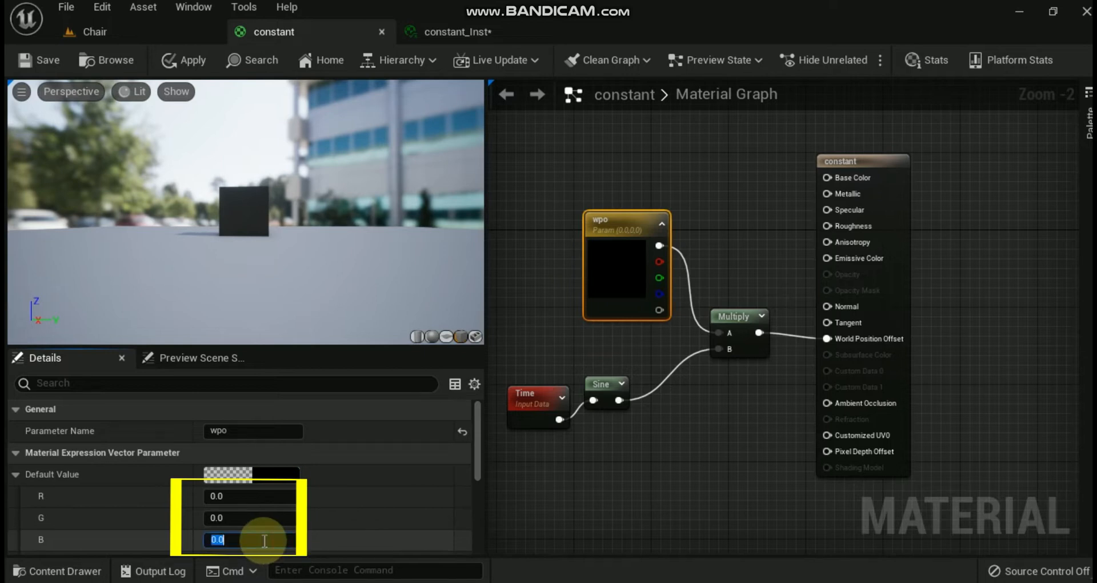
Set the wpo default value to 0, 0, 200 so the offset is vertical only.
{"action": "type", "text": "200.0"}
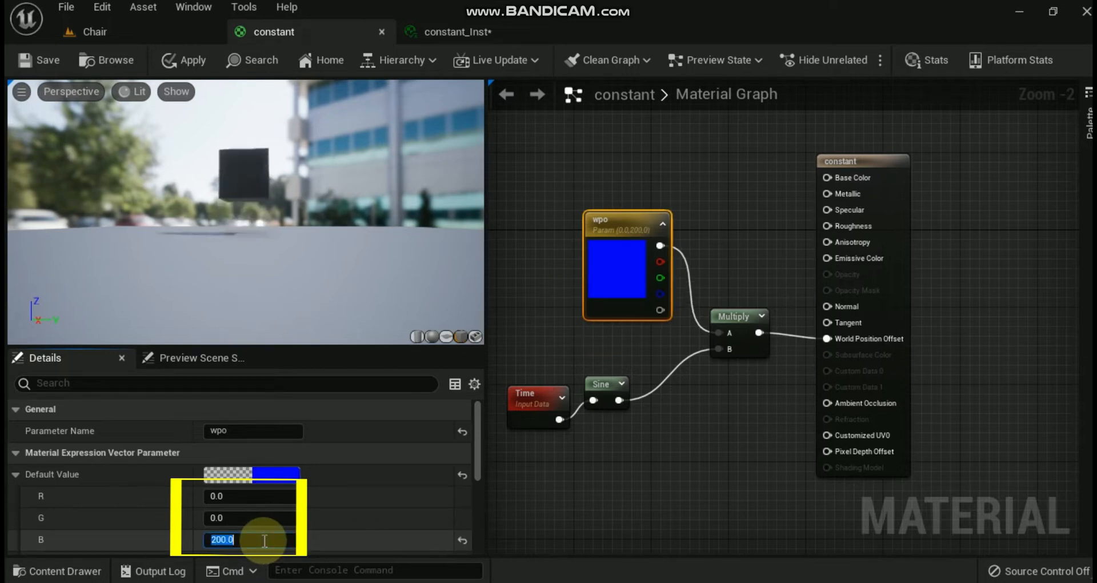
{"action": "mouse_move", "coordinate": [432, 336]}
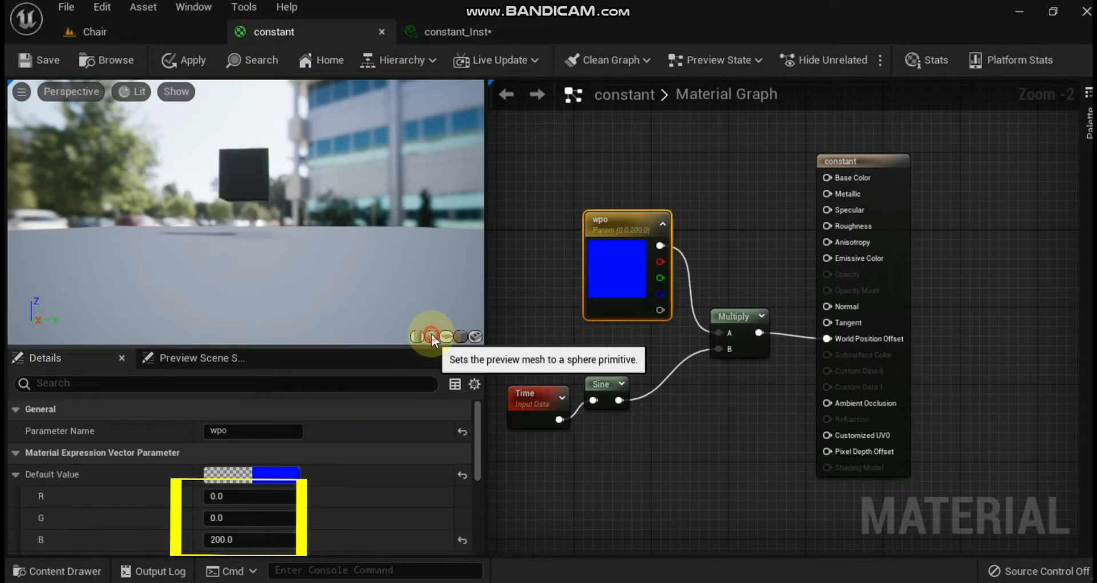
{"action": "left_click", "coordinate": [429, 336]}
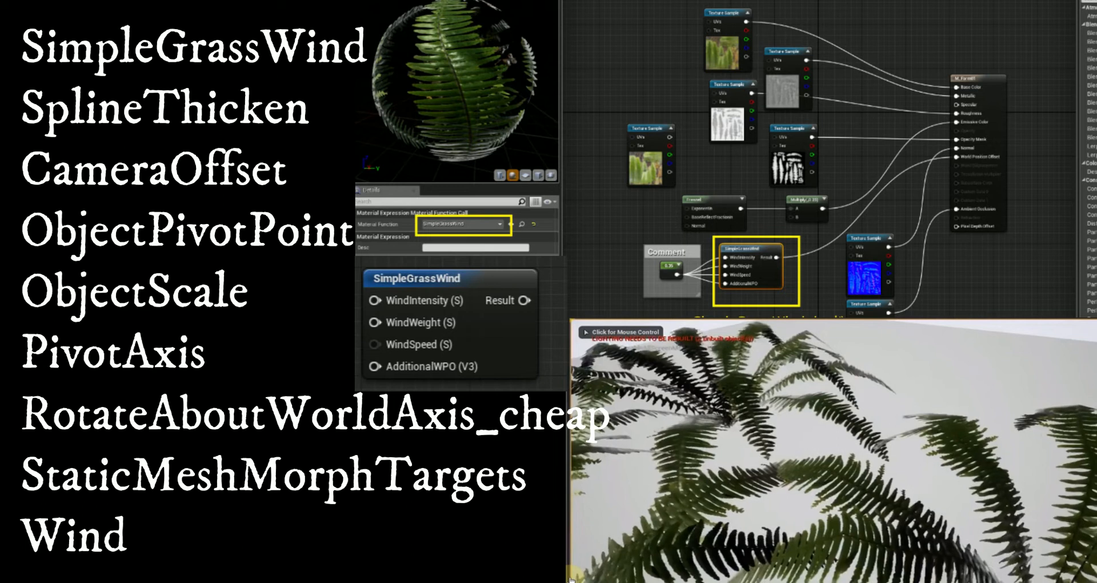
Preview the fern material swaying via SimpleGrassWind on World Position Offset.
{"action": "left_click", "coordinate": [623, 331]}
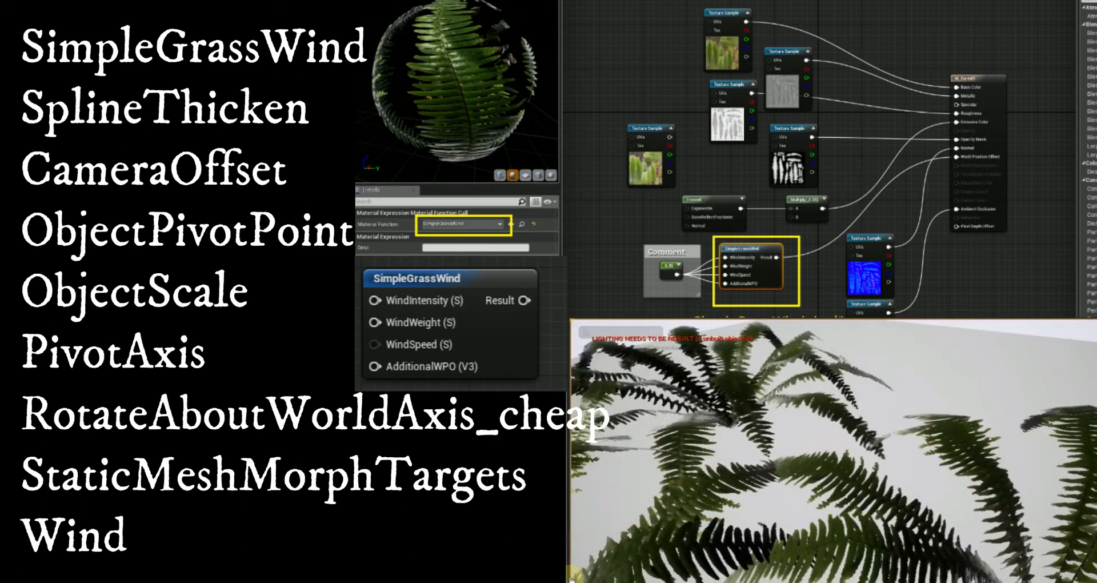